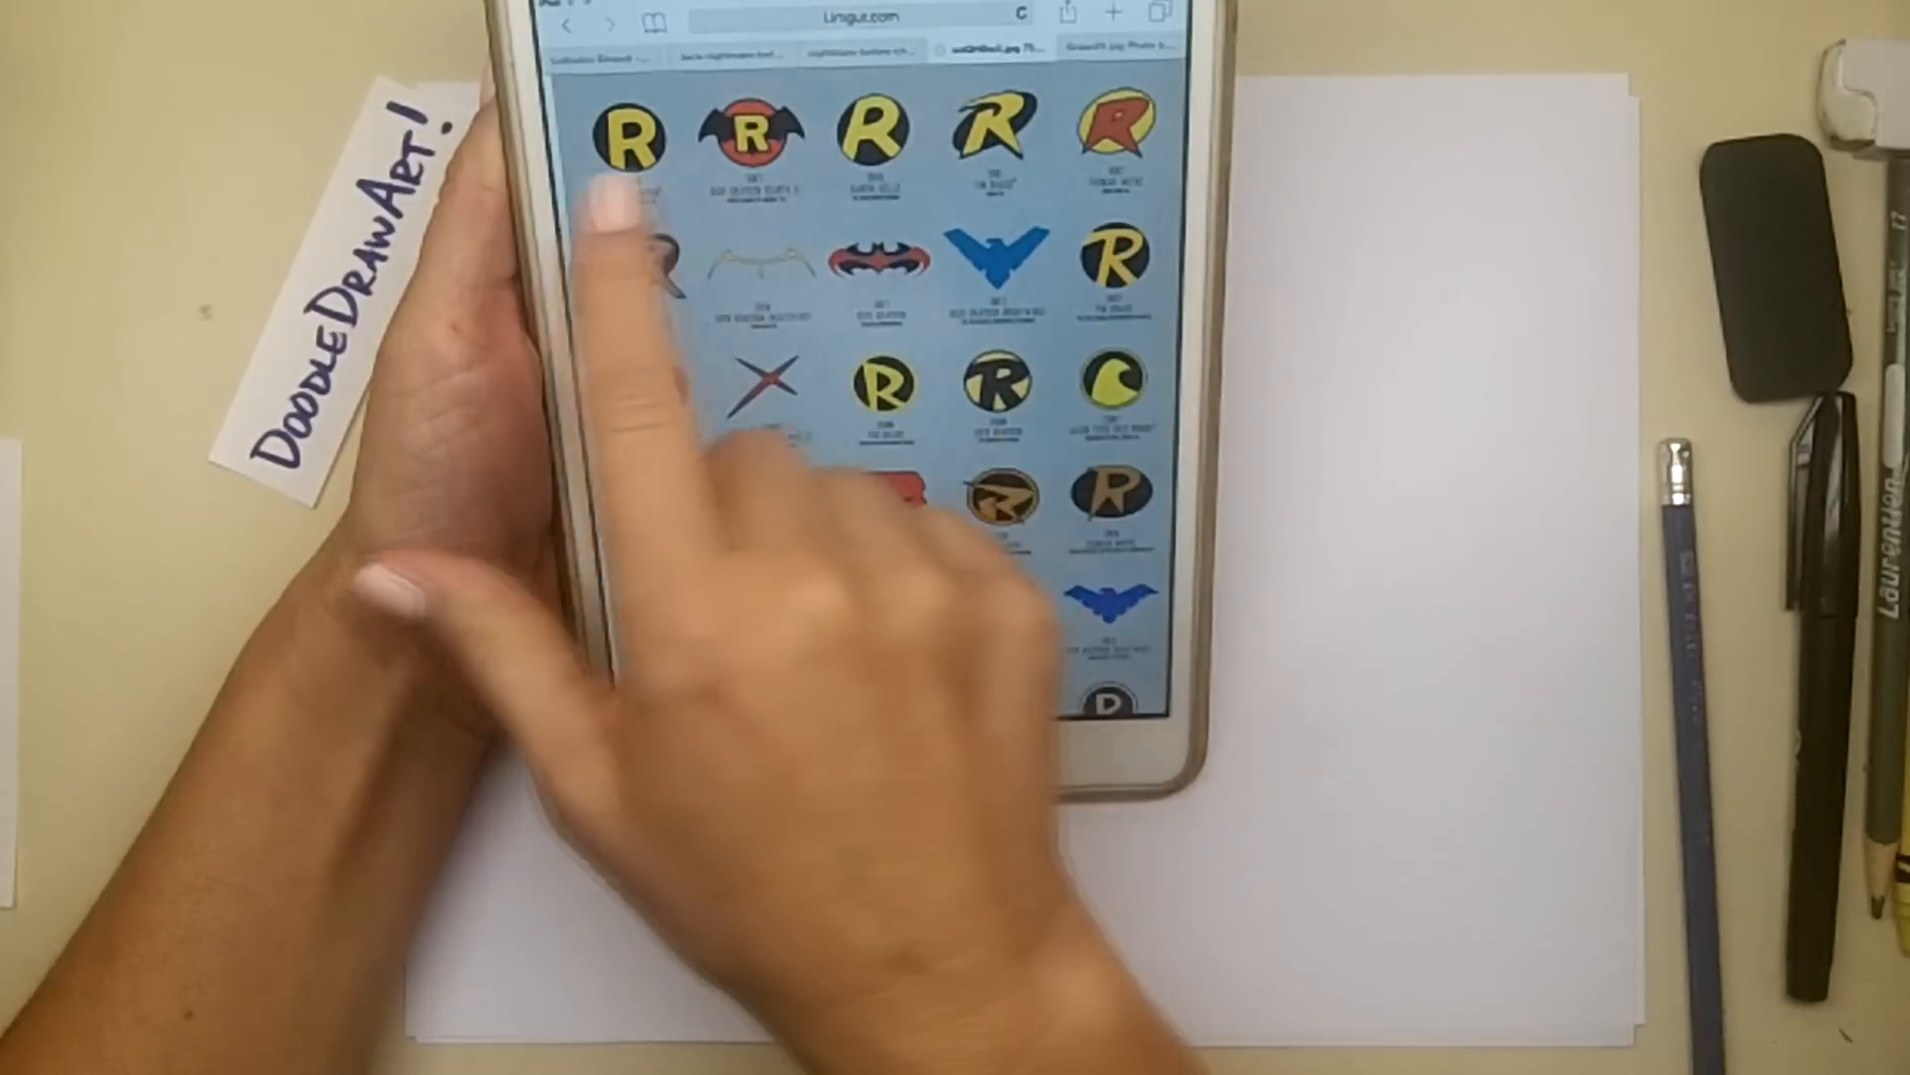
{"action": "scroll", "scroll_direction": "down", "scroll_amount": 3}
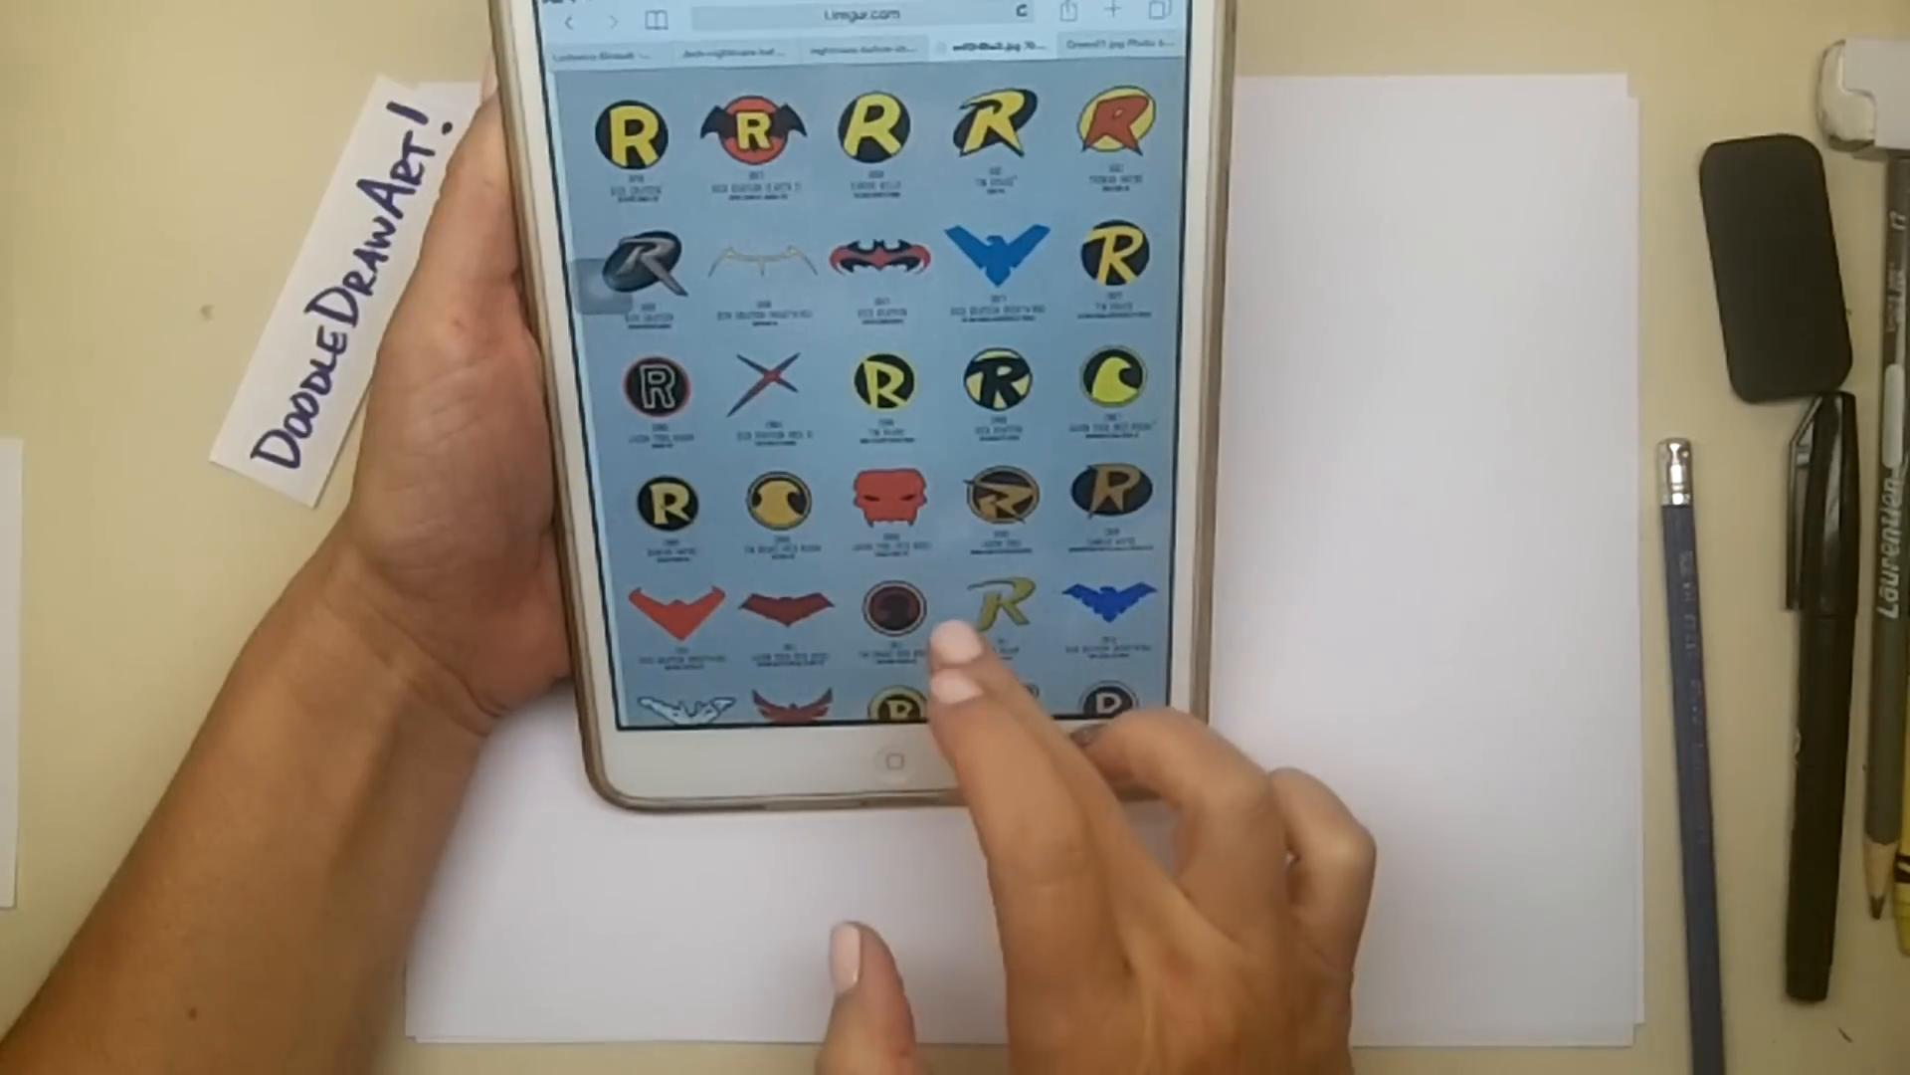
{"action": "scroll", "scroll_direction": "up", "scroll_amount": 3}
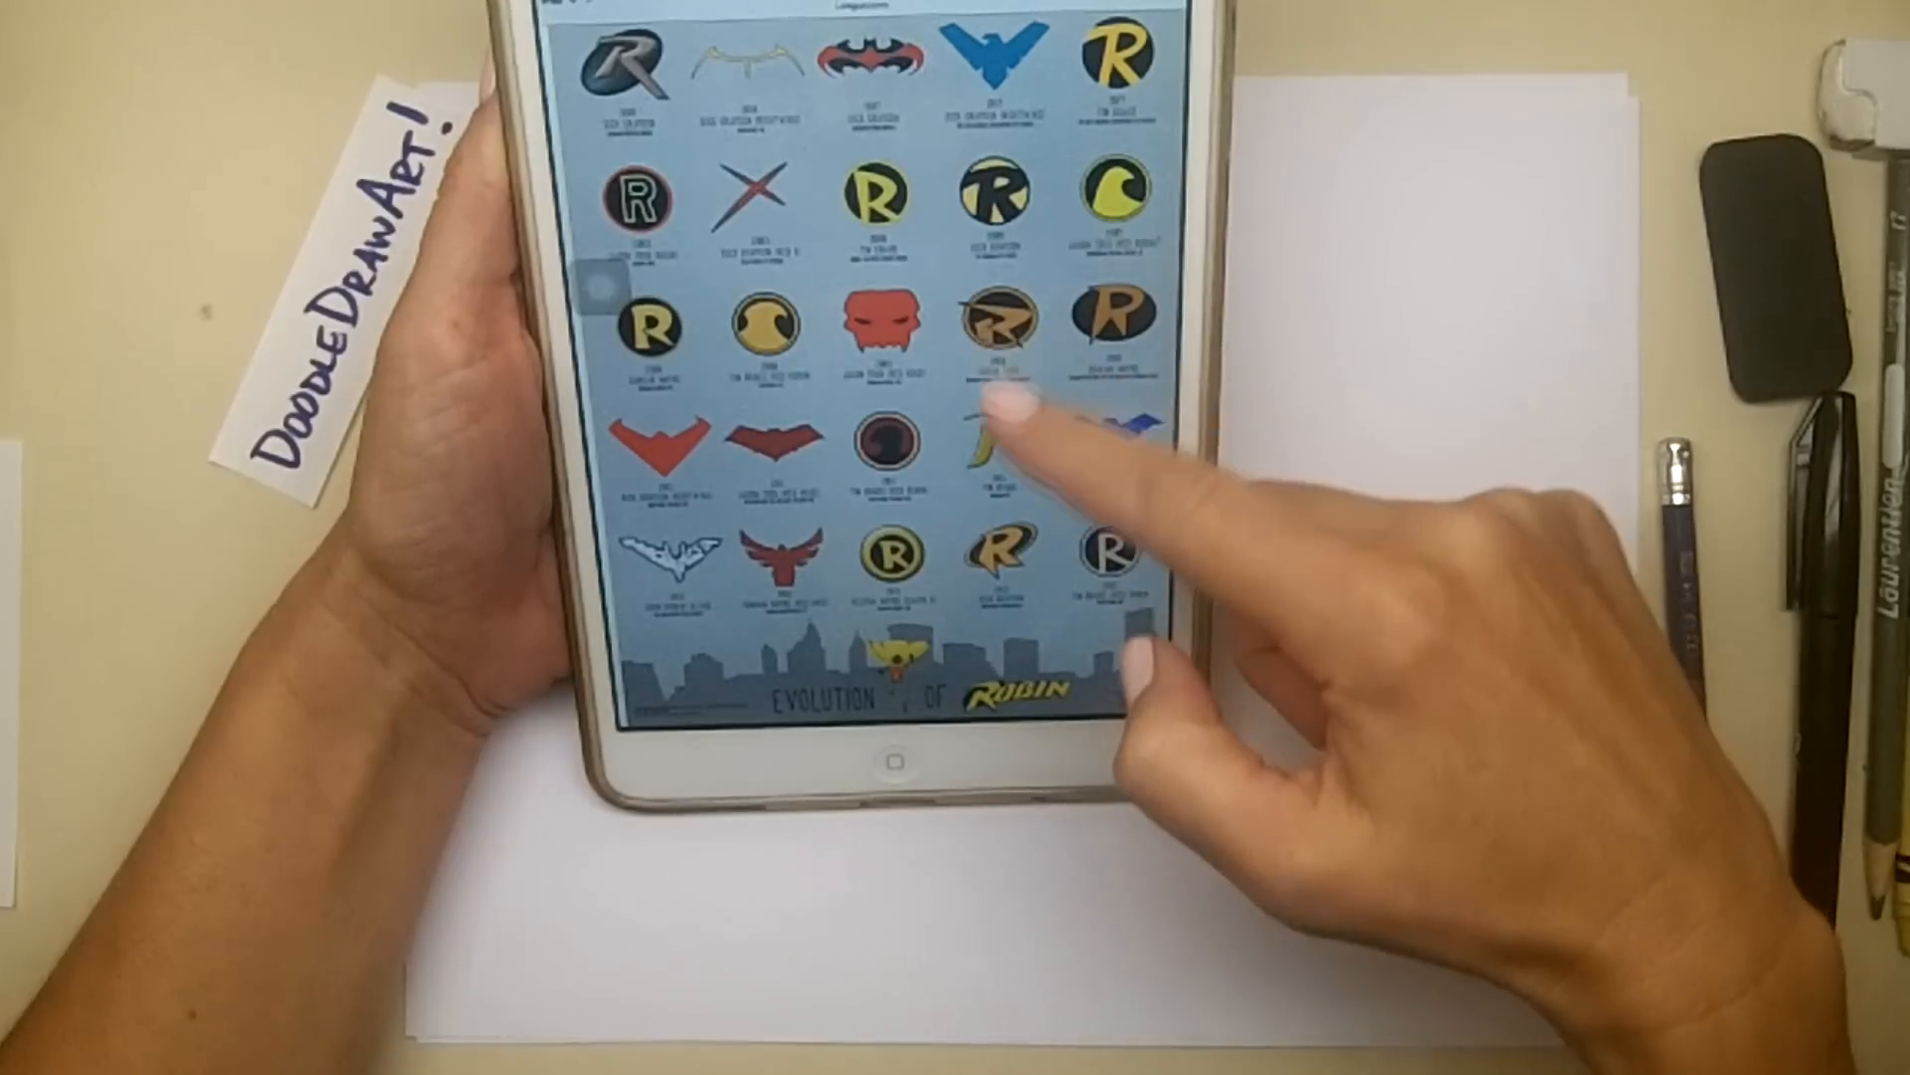
{"action": "scroll", "scroll_direction": "down", "scroll_amount": 3}
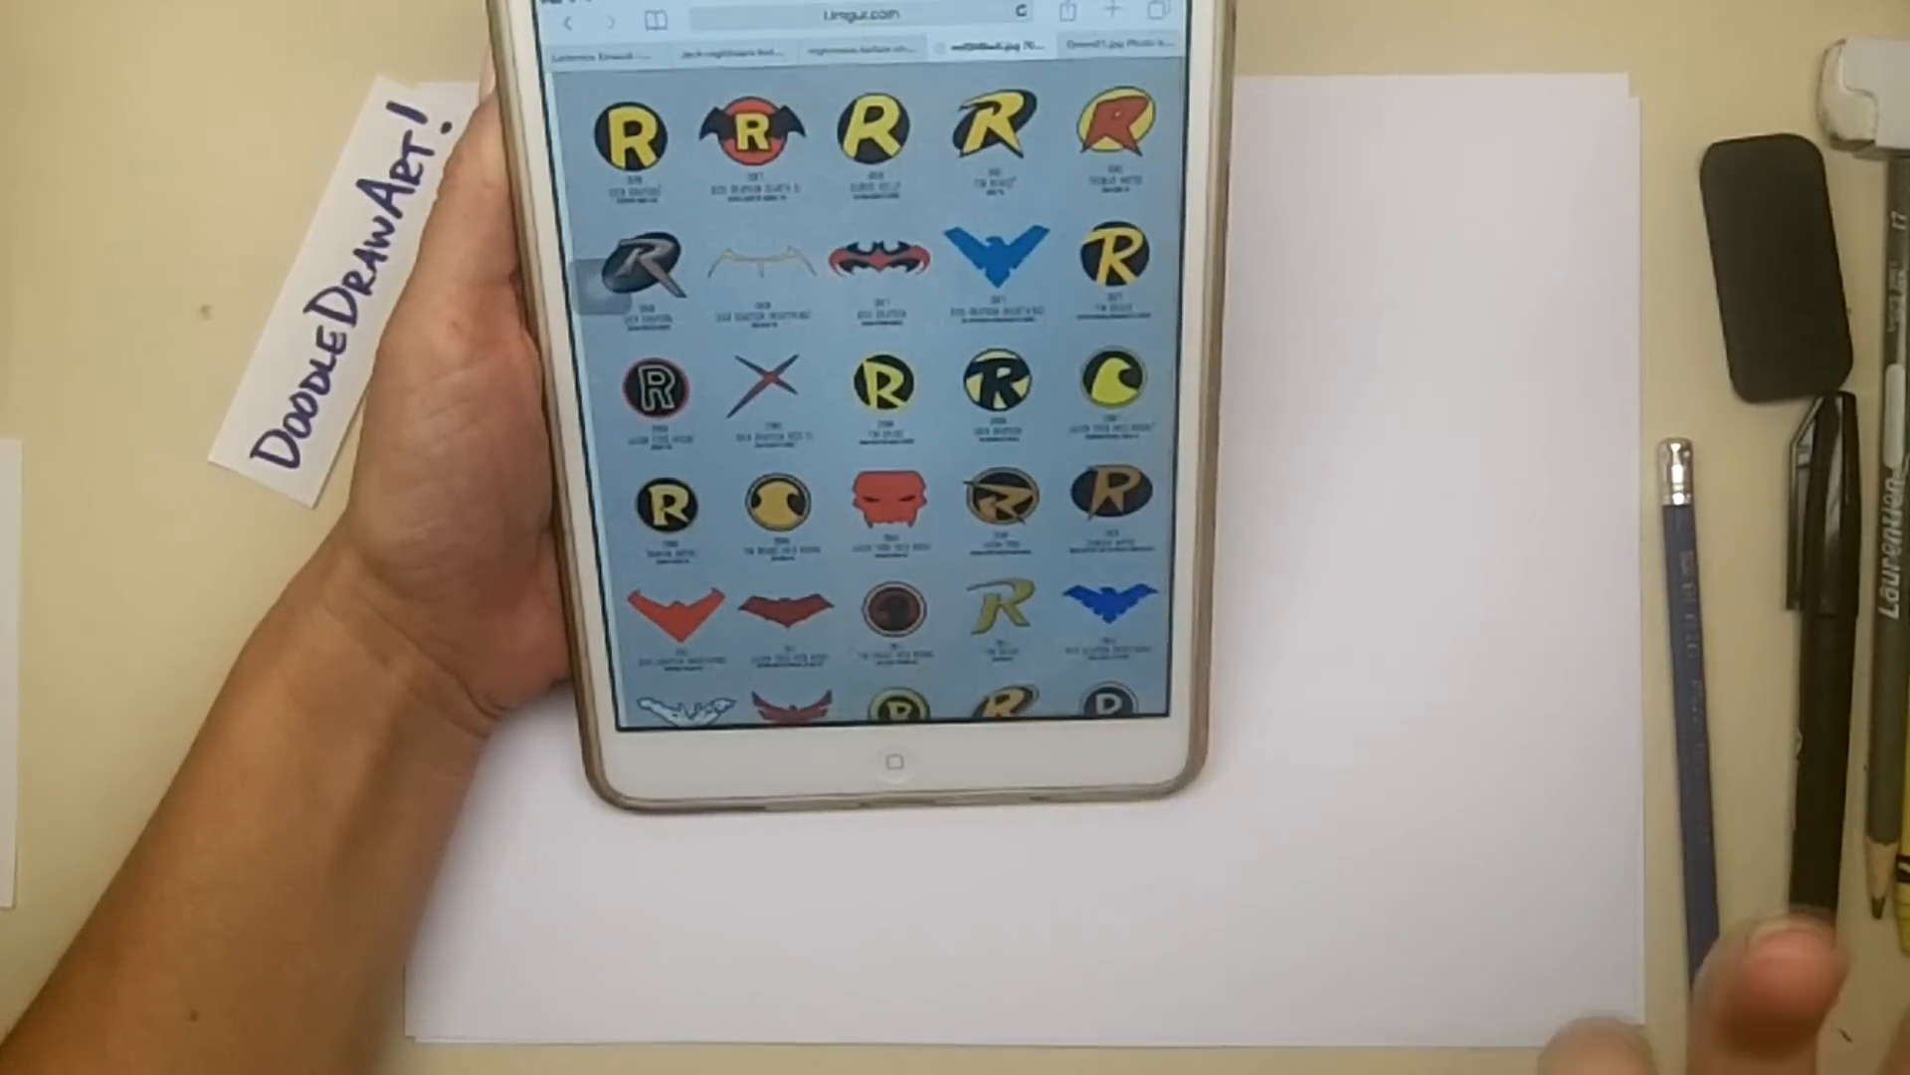